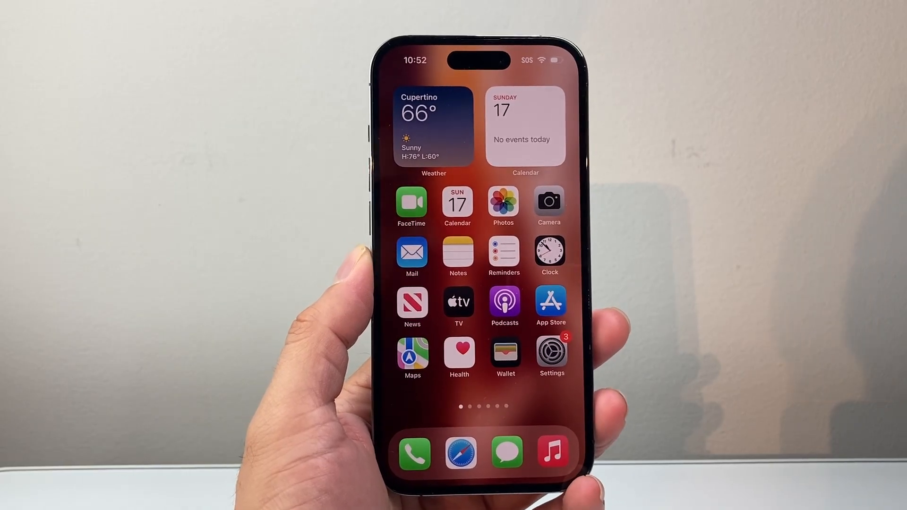
Launch Settings from the home screen and scroll its main list showing the NETGEAR13 connection
click(549, 352)
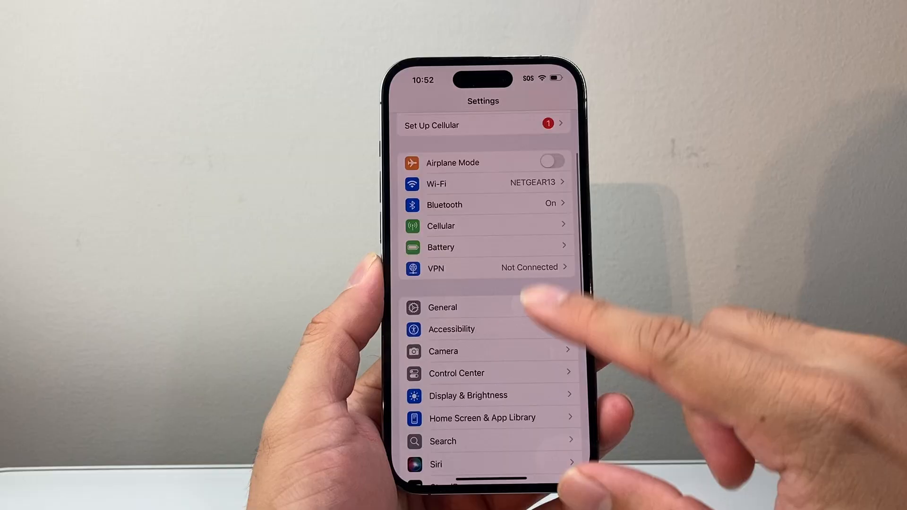
scroll(down, 3)
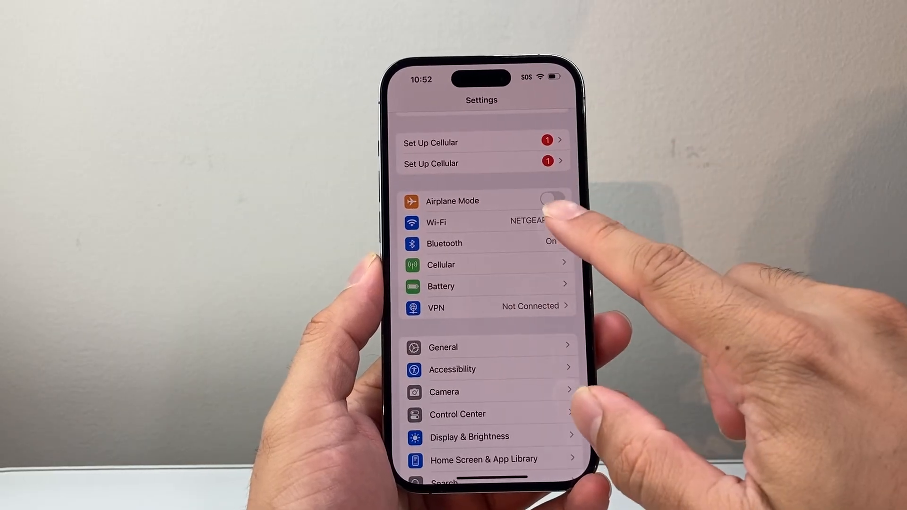
View the NETGEAR13 Wi-Fi network's connection details and scroll through them
click(457, 222)
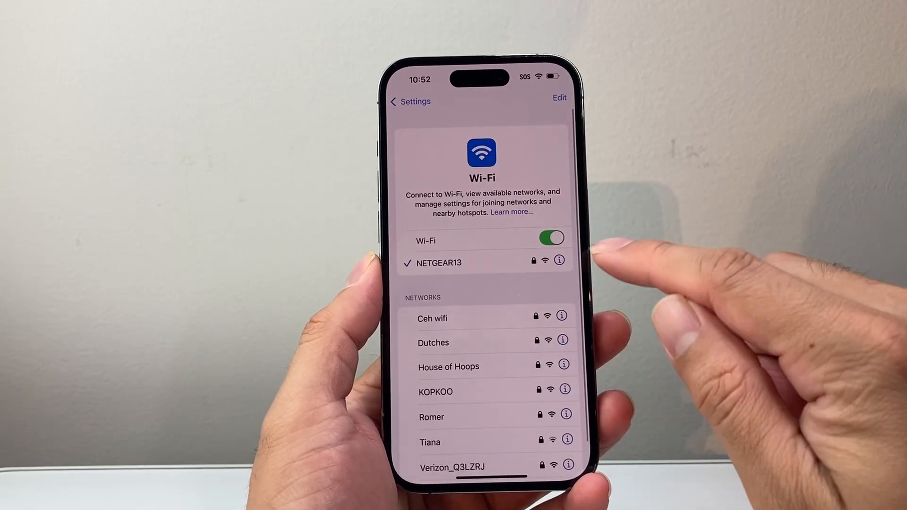
click(559, 262)
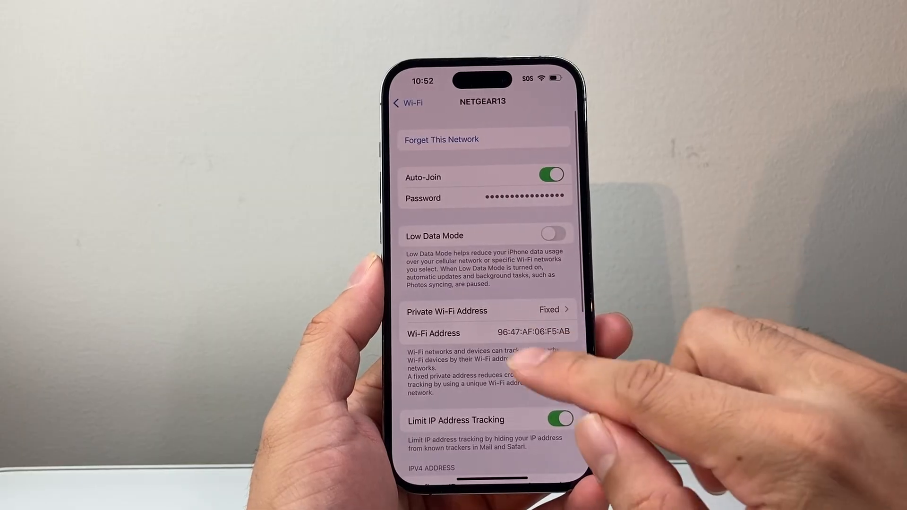
scroll(down, 3)
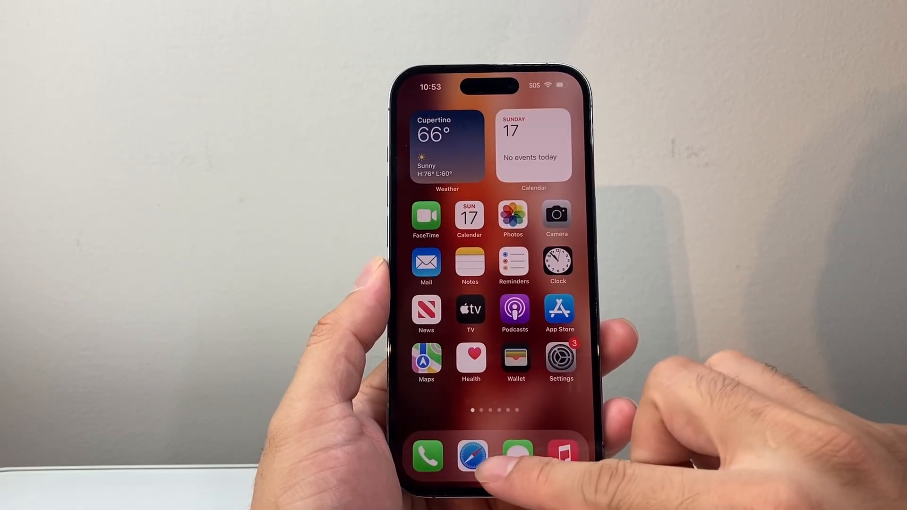
In Safari, enlarge the HelloTech router label image from the 'router login info' results and select the address bar
click(471, 455)
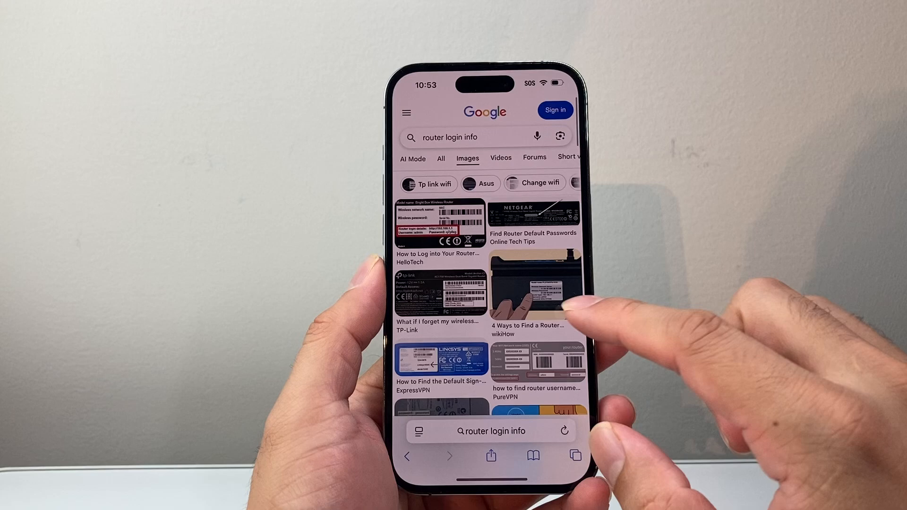
click(535, 292)
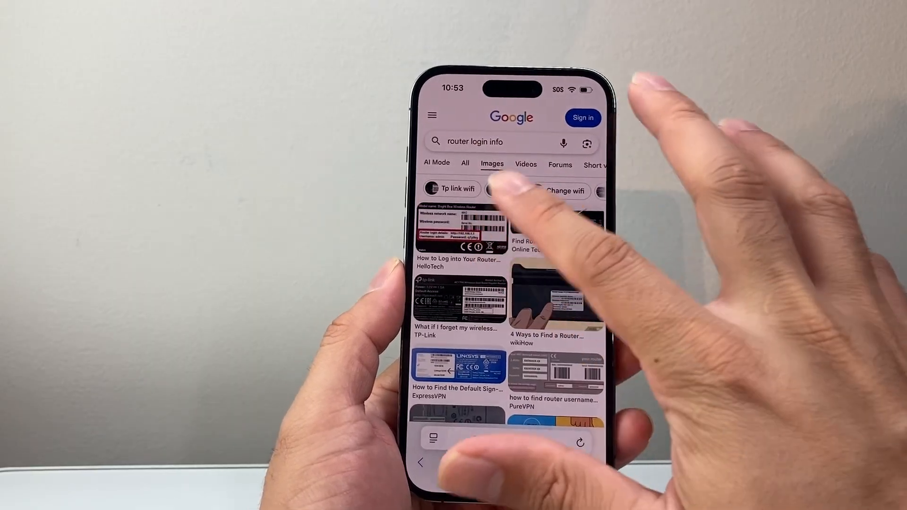
click(459, 226)
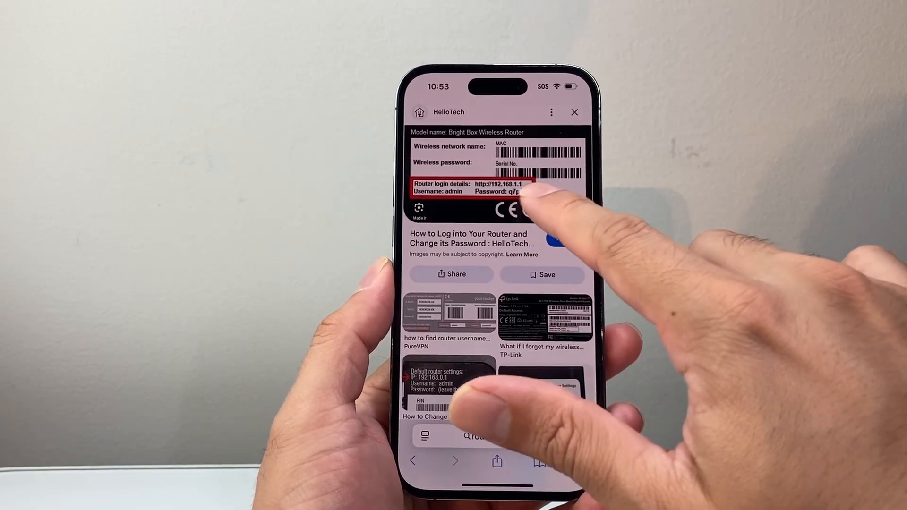
click(573, 112)
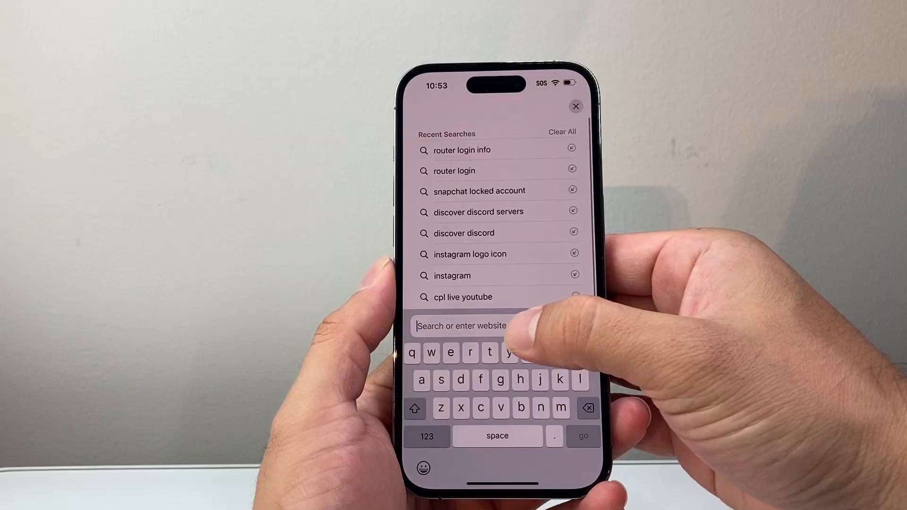
Load the router login page at 192.168.1.1
text(192.168.1.1)
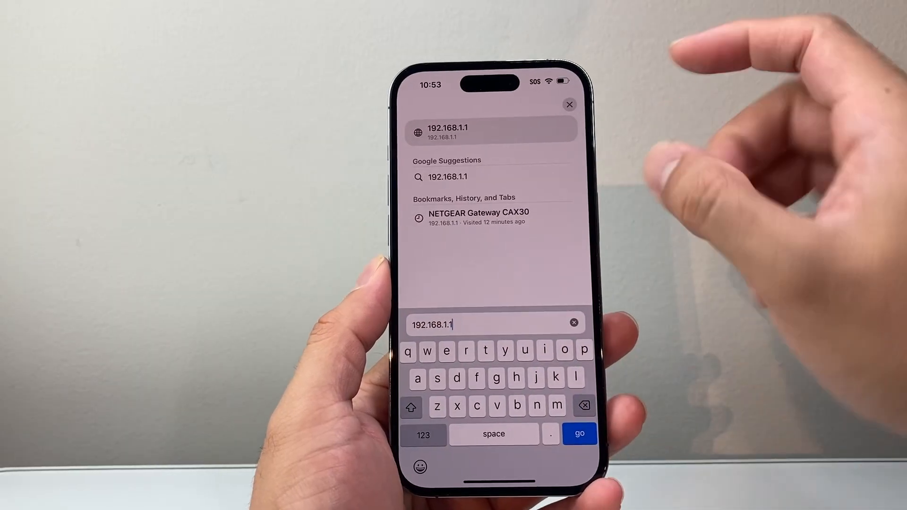
click(579, 434)
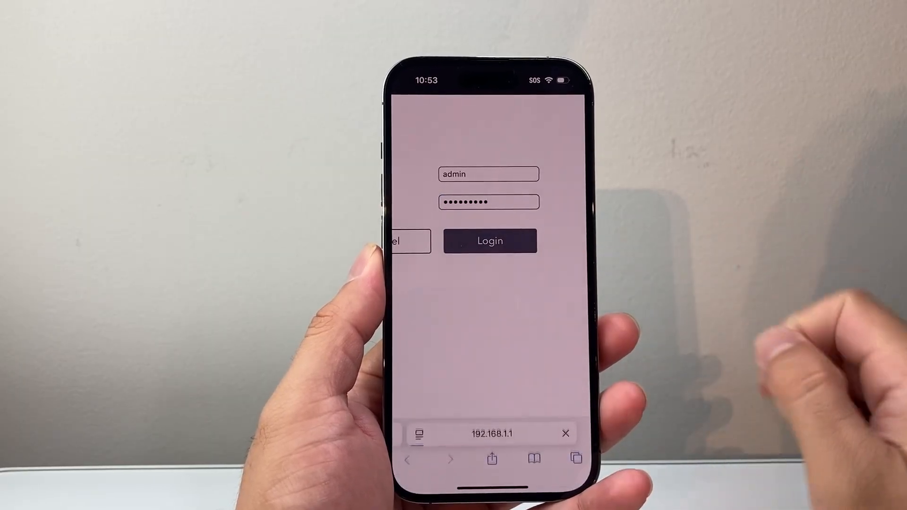
Sign in as admin and scroll the CAX30 dashboard to the Attached Devices summary
click(489, 241)
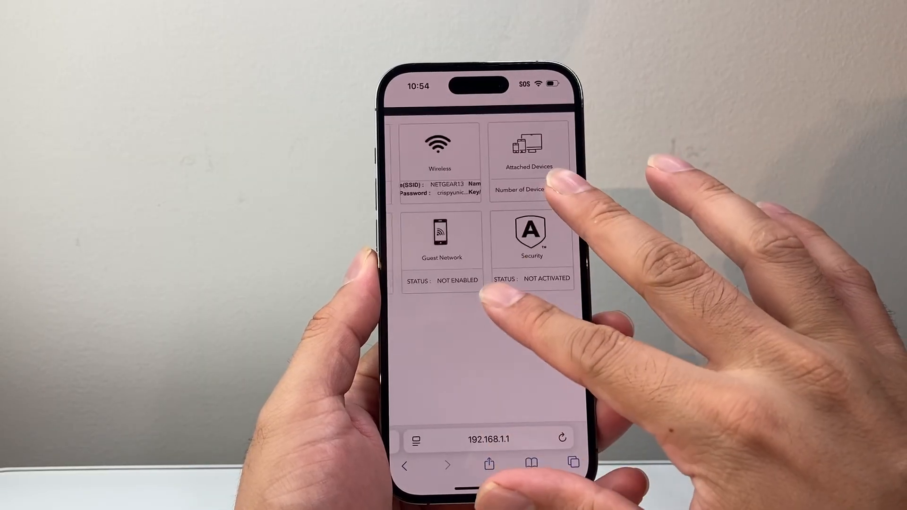
scroll(down, 3)
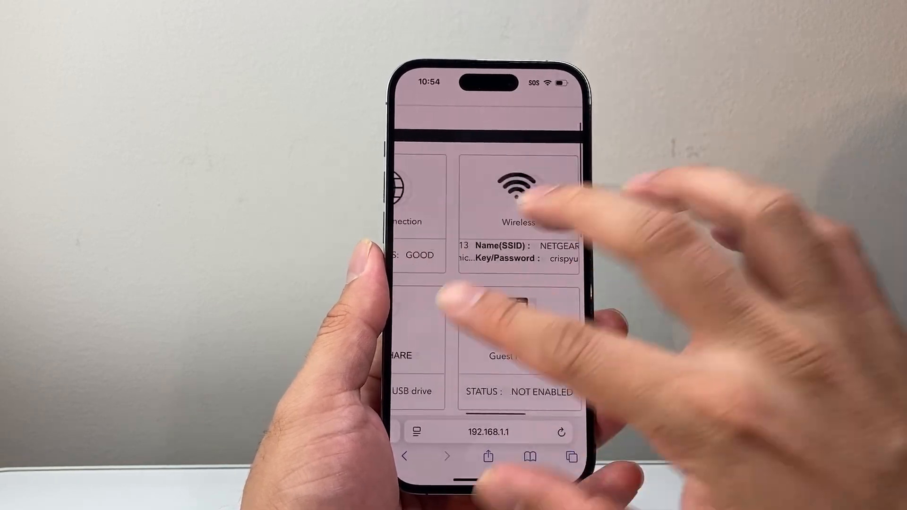
scroll(down, 3)
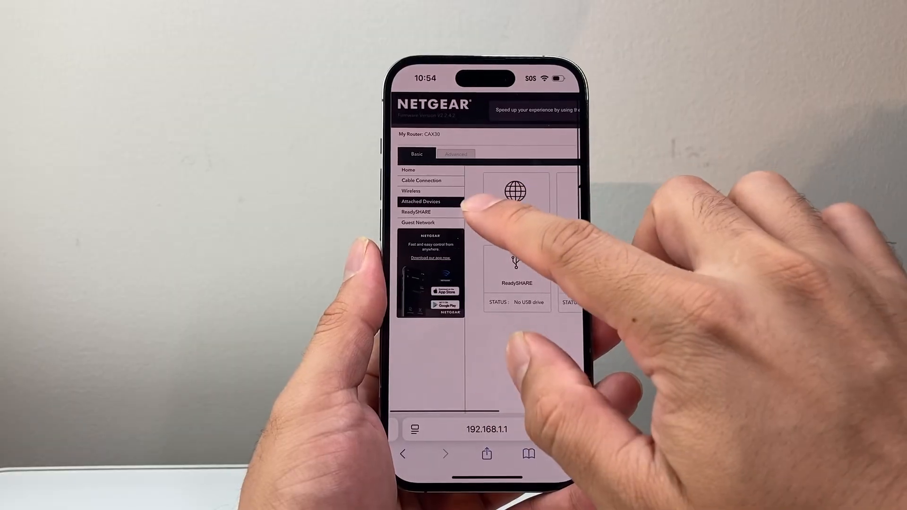